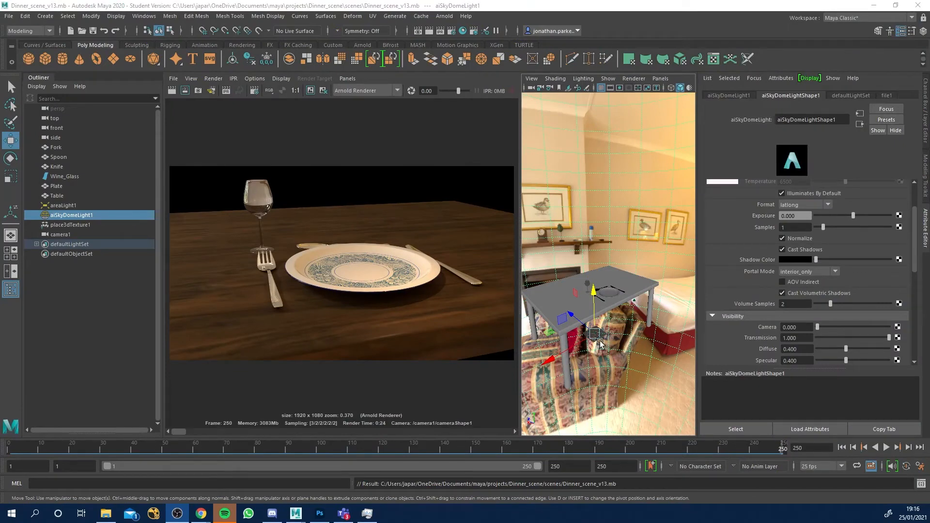
pyautogui.moveTo(480, 301)
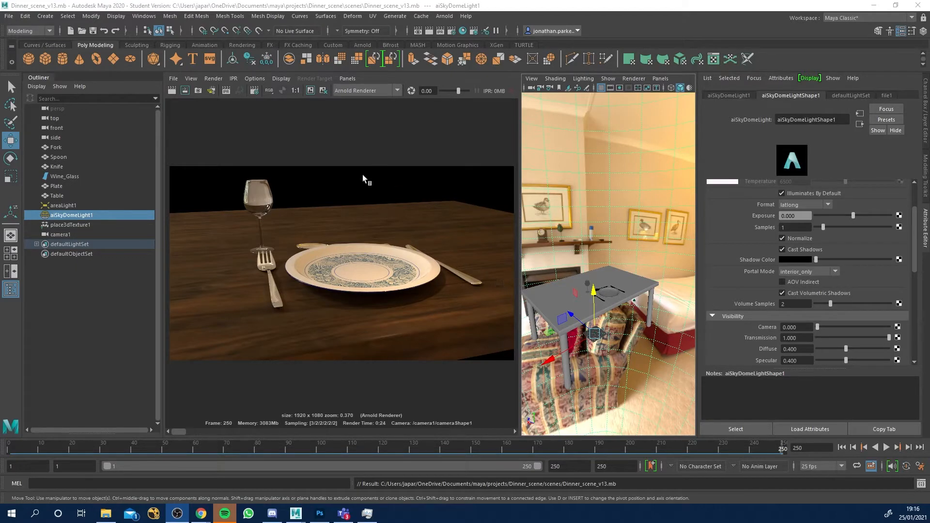
pyautogui.moveTo(520, 189)
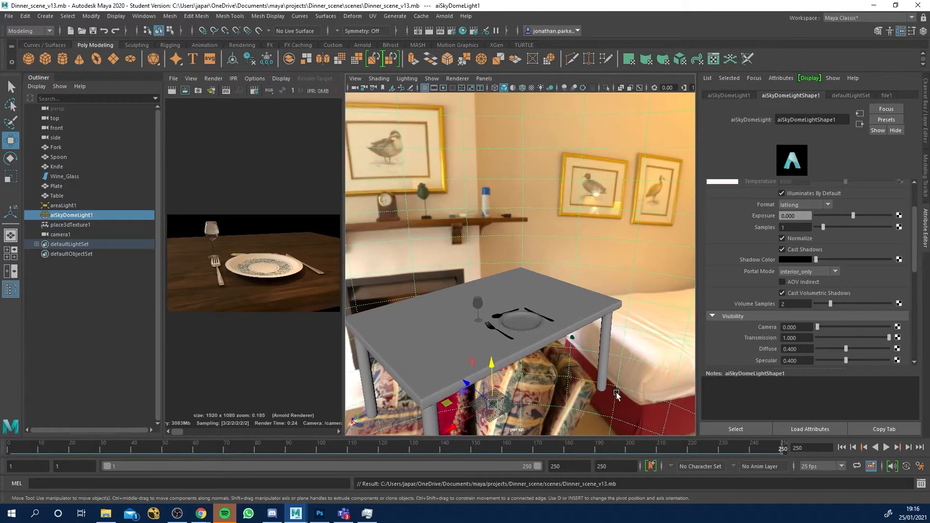
pyautogui.moveTo(503, 413)
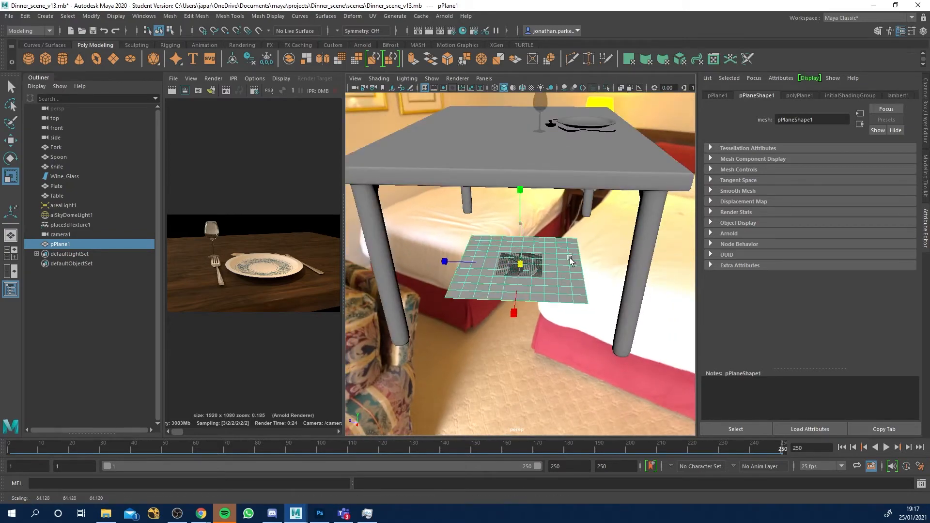
# Scale pPlane1 up into a large floor beneath the dinner table.
pyautogui.moveTo(570, 261); pyautogui.dragTo(474, 291)
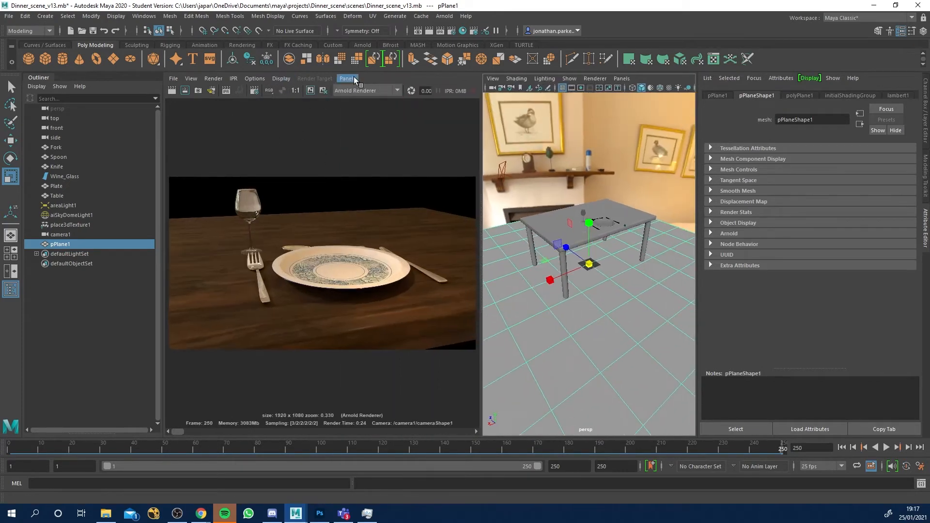
# Switch the left panel to look through camera1 at the table setting.
pyautogui.click(347, 78)
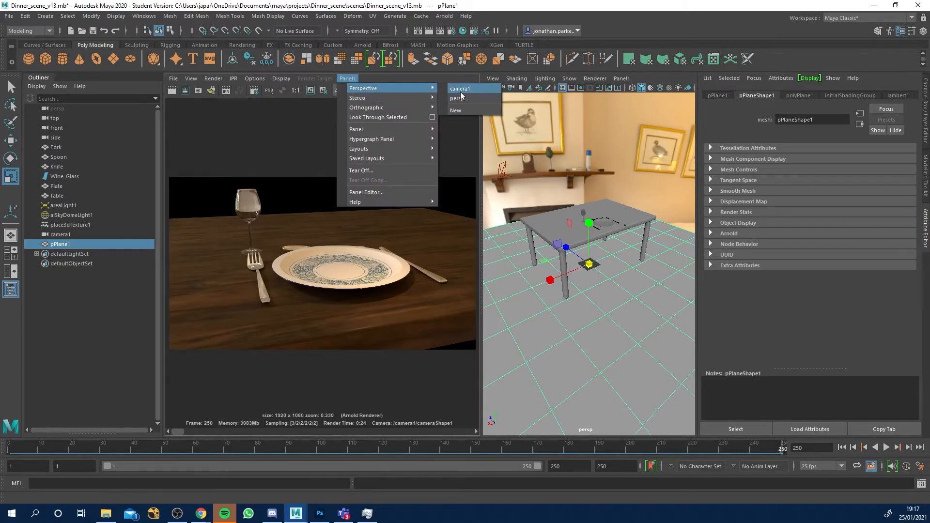
pyautogui.click(459, 89)
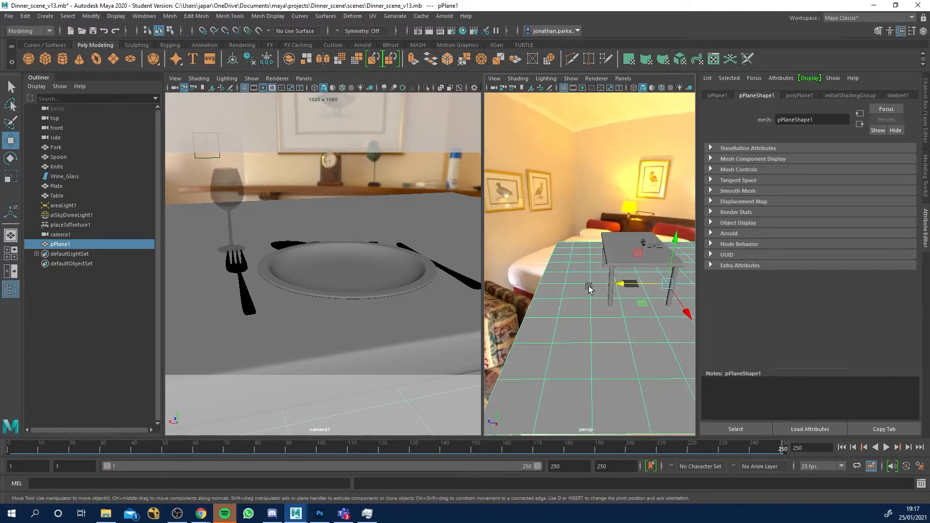
pyautogui.moveTo(495, 207)
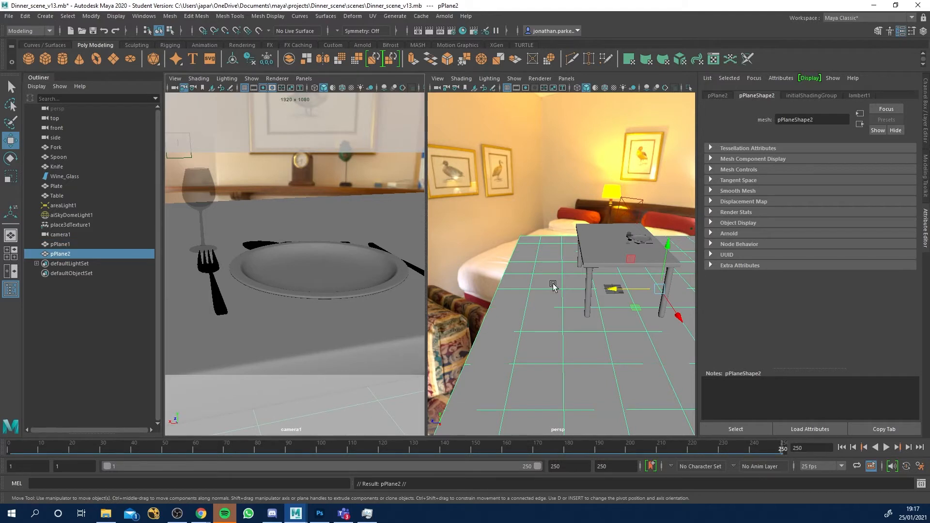
pyautogui.moveTo(521, 280)
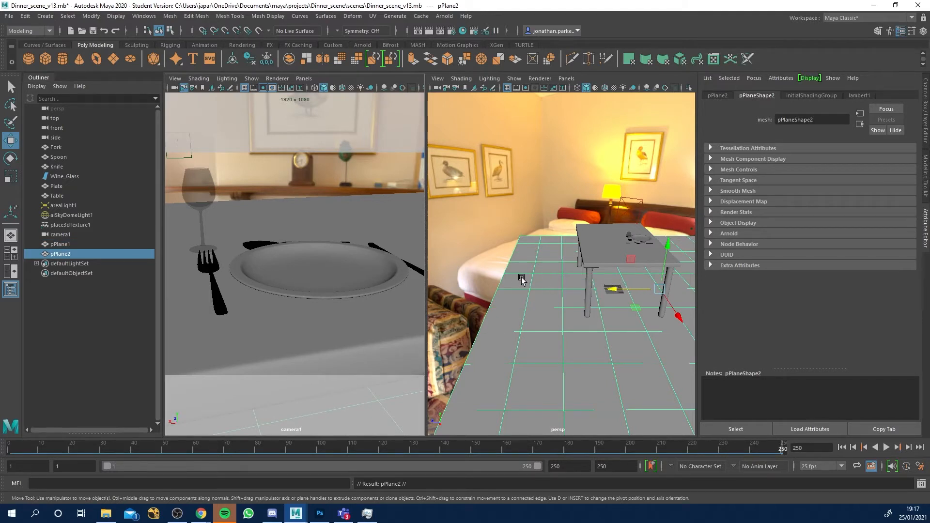
pyautogui.moveTo(249, 296)
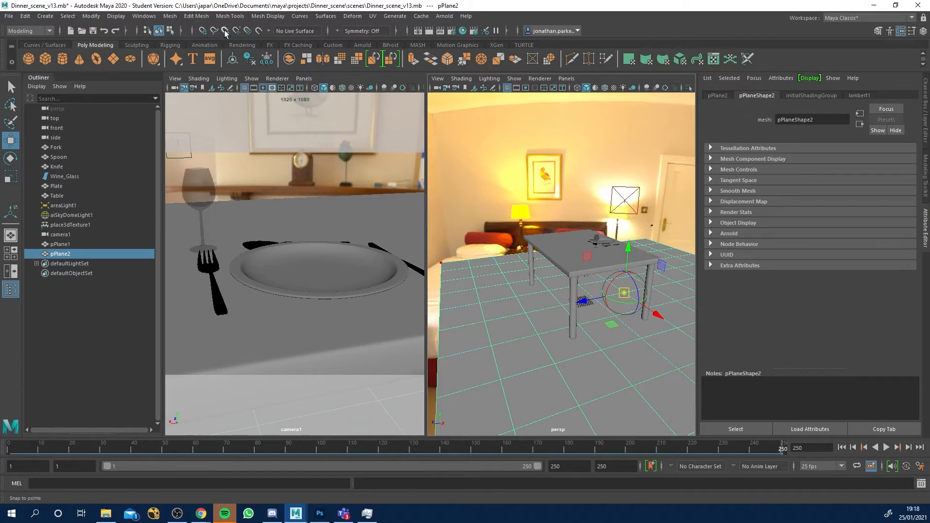
pyautogui.moveTo(224, 31)
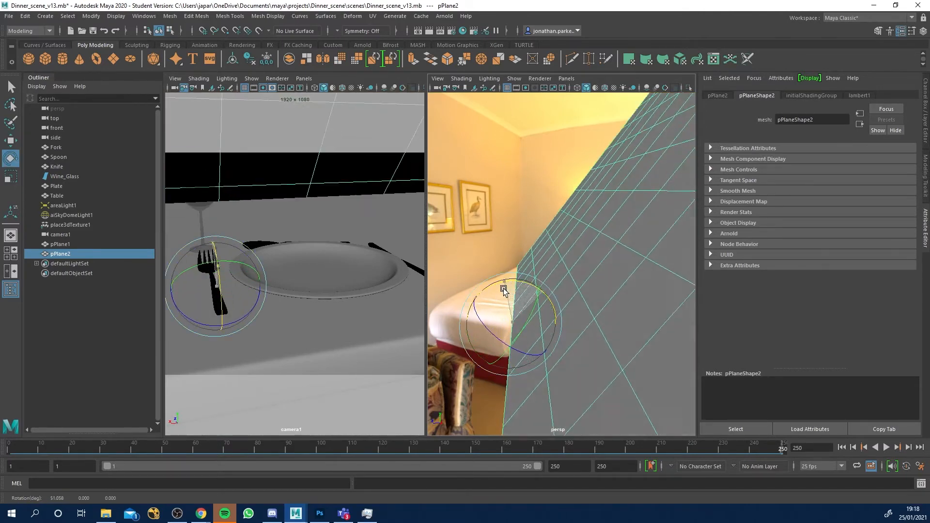
# Rotate the wall plane upright to exactly 90 degrees in X and discard pPlane3.
pyautogui.moveTo(504, 291); pyautogui.dragTo(545, 294)
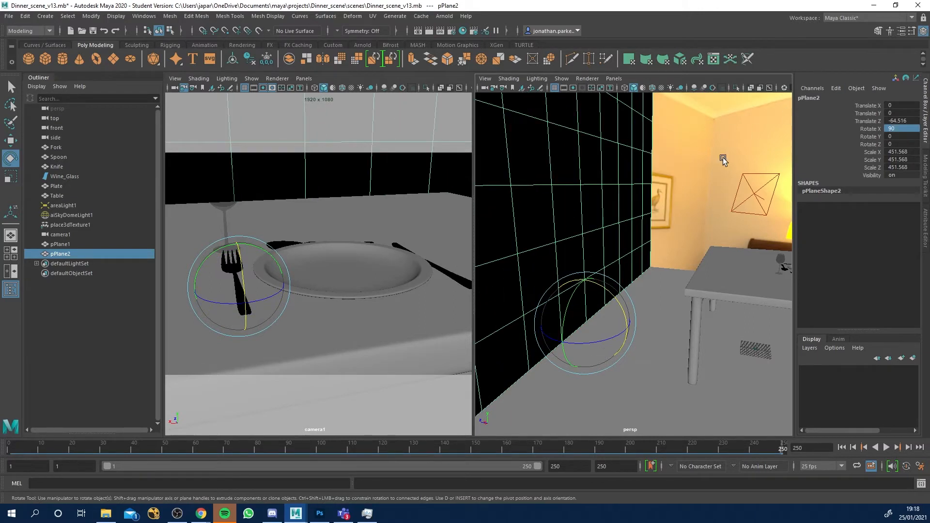
pyautogui.click(60, 244)
pyautogui.write('0')
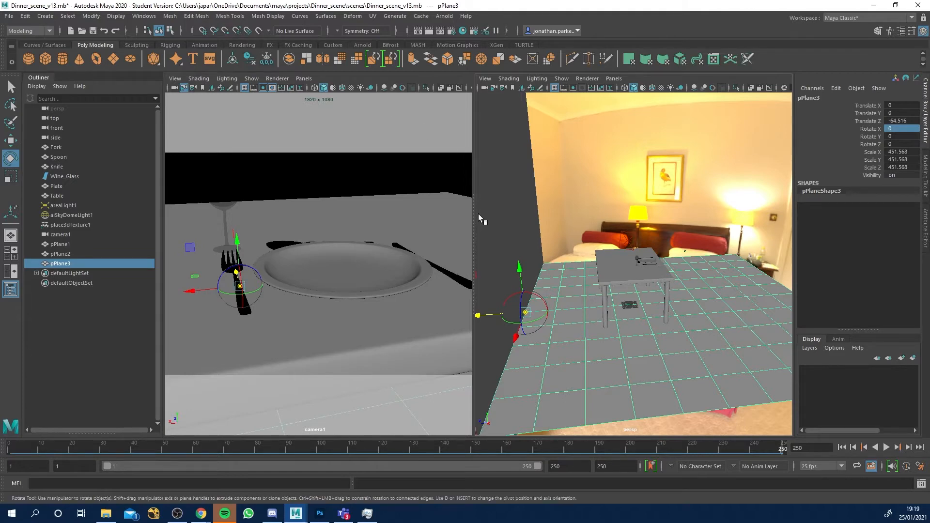
pyautogui.moveTo(525, 273); pyautogui.dragTo(537, 282)
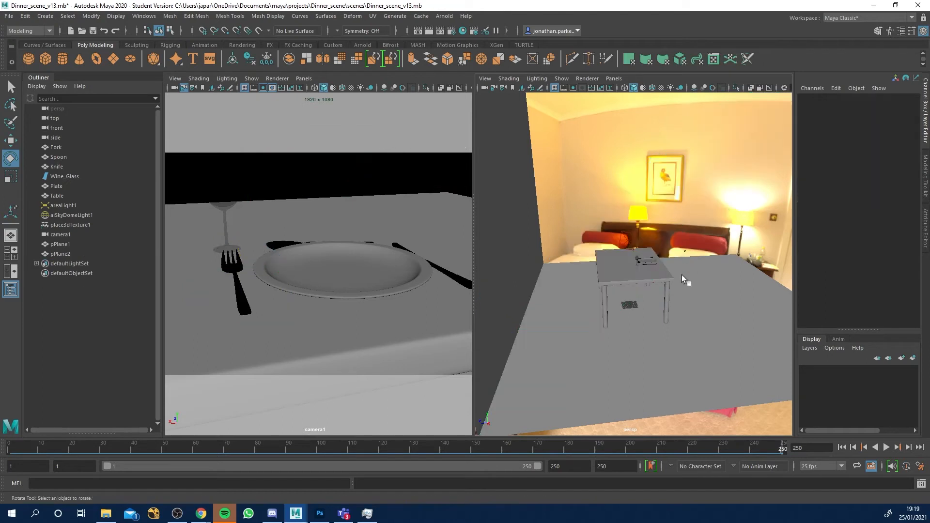
pyautogui.moveTo(285, 191)
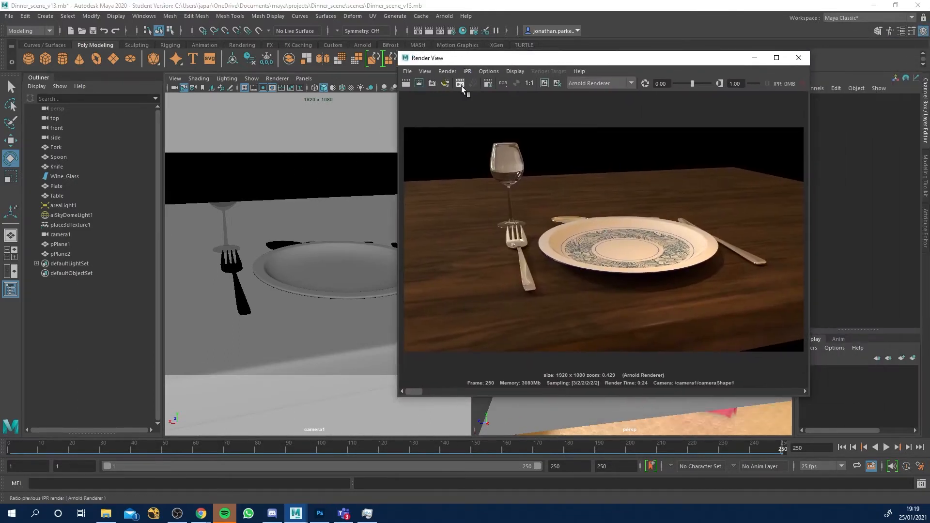
# Redo the previous Arnold render from camera1, now showing the warm back wall.
pyautogui.click(460, 83)
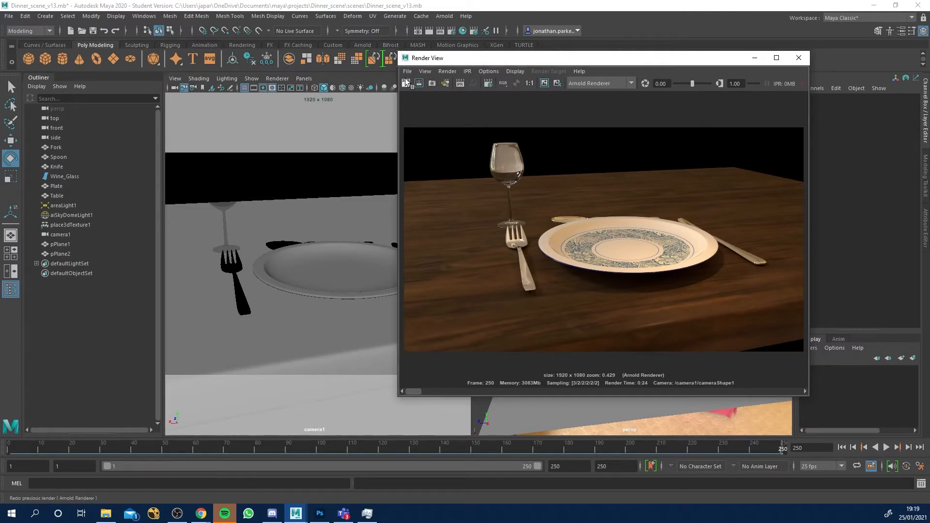
pyautogui.click(406, 83)
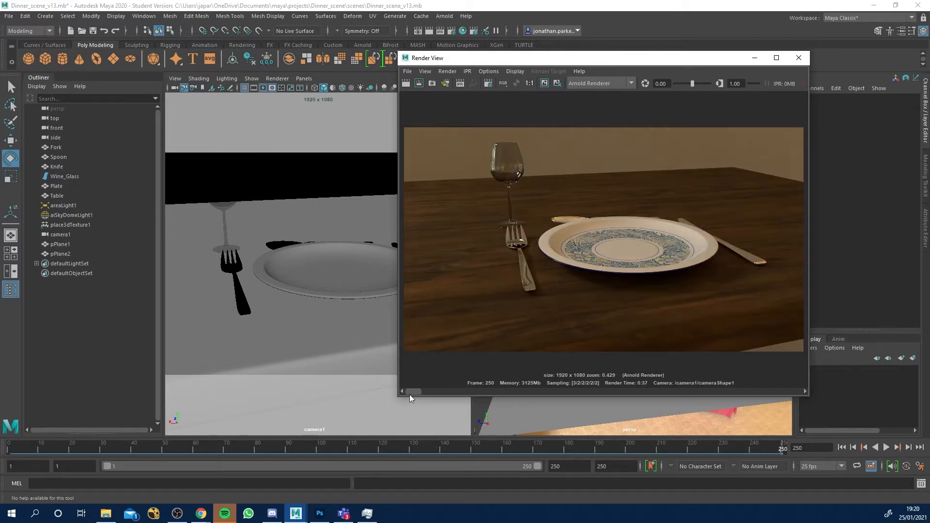
pyautogui.moveTo(432, 333)
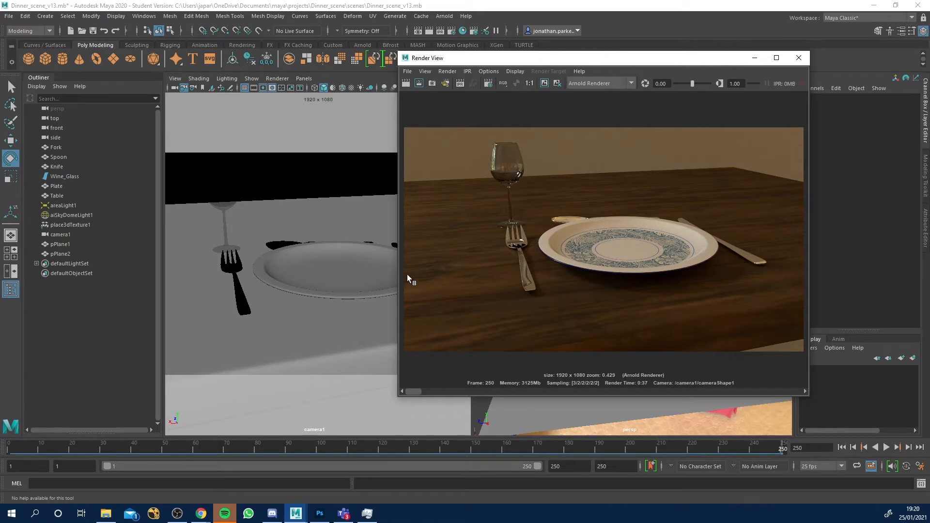
pyautogui.moveTo(501, 172)
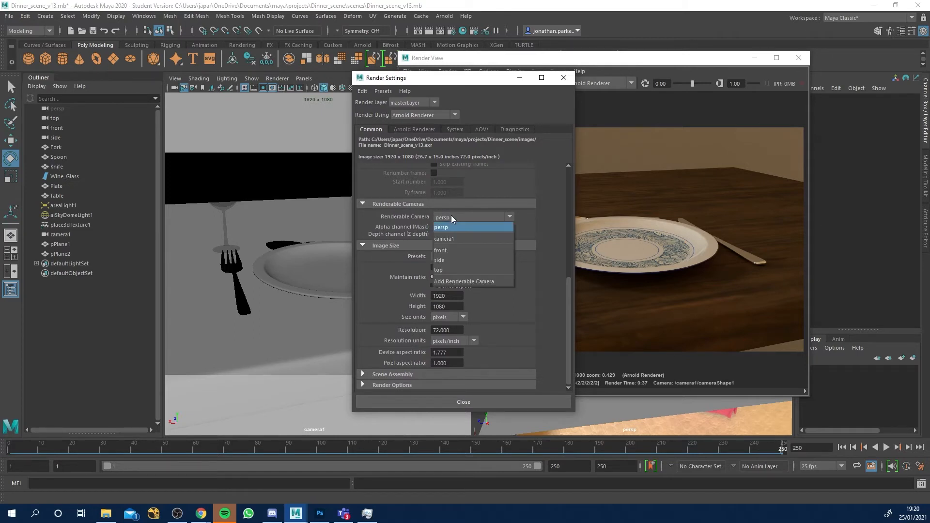
# Choose the renderable camera in Common settings and move to Arnold Renderer sampling.
pyautogui.click(444, 238)
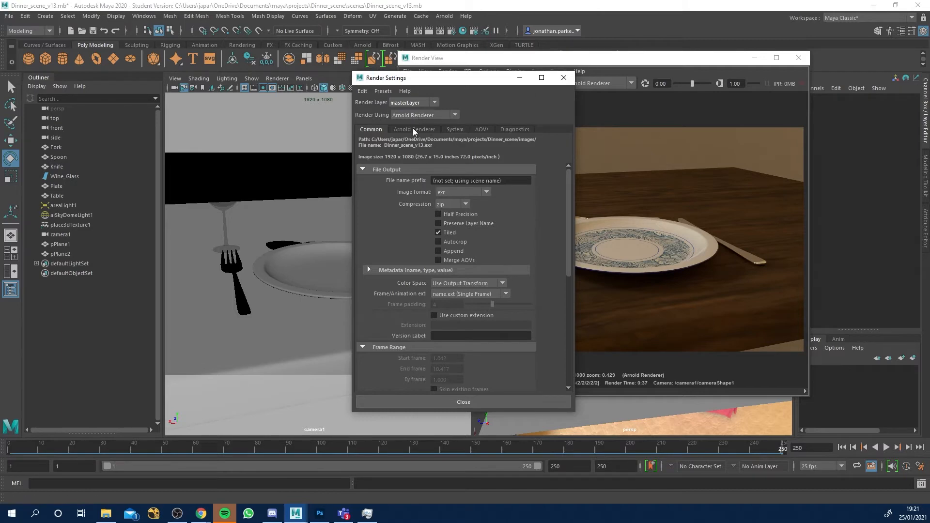
pyautogui.click(414, 129)
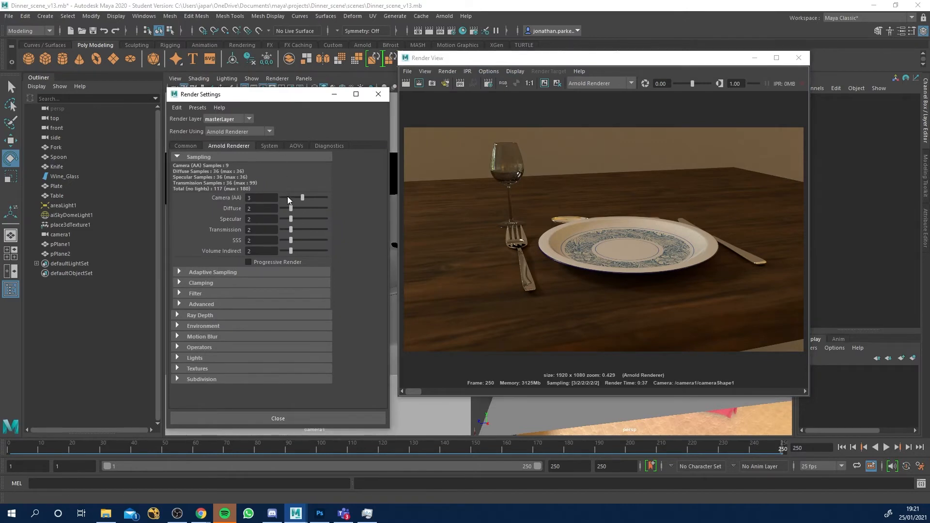
pyautogui.moveTo(537, 70)
pyautogui.write('1')
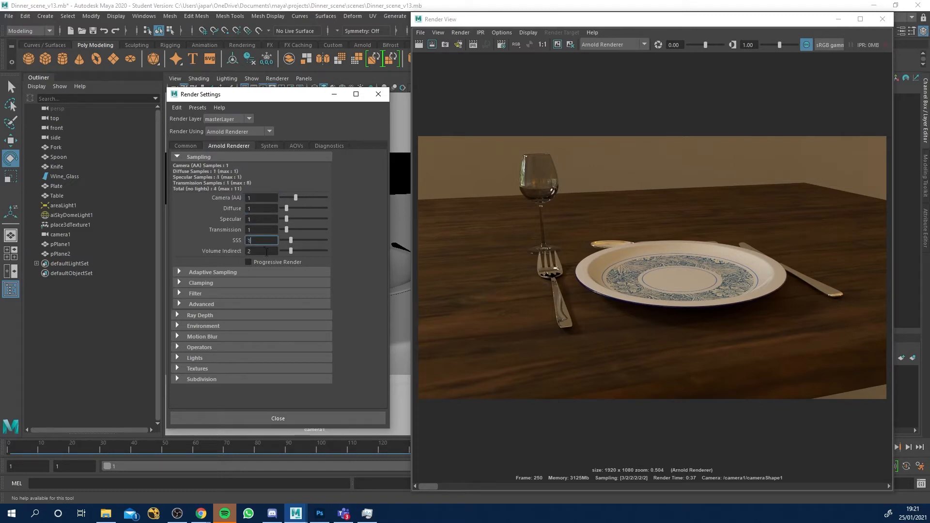
# Drop Arnold sampling to 1 and re-render camera1 as a grainy quick test.
pyautogui.click(418, 43)
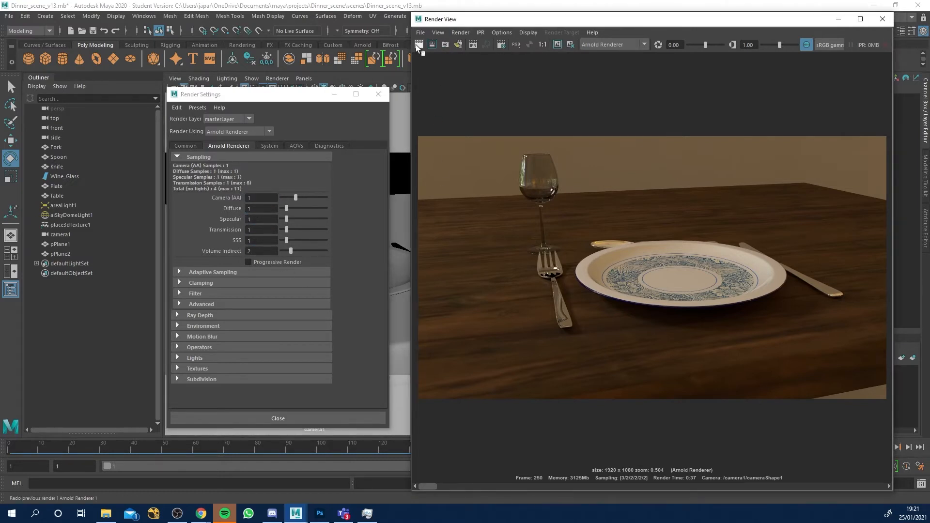
pyautogui.click(418, 45)
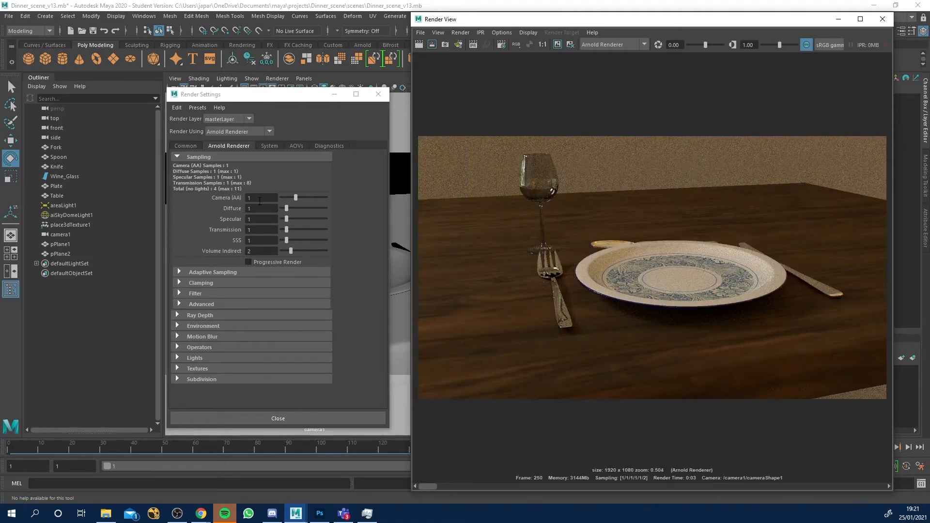
pyautogui.click(260, 198)
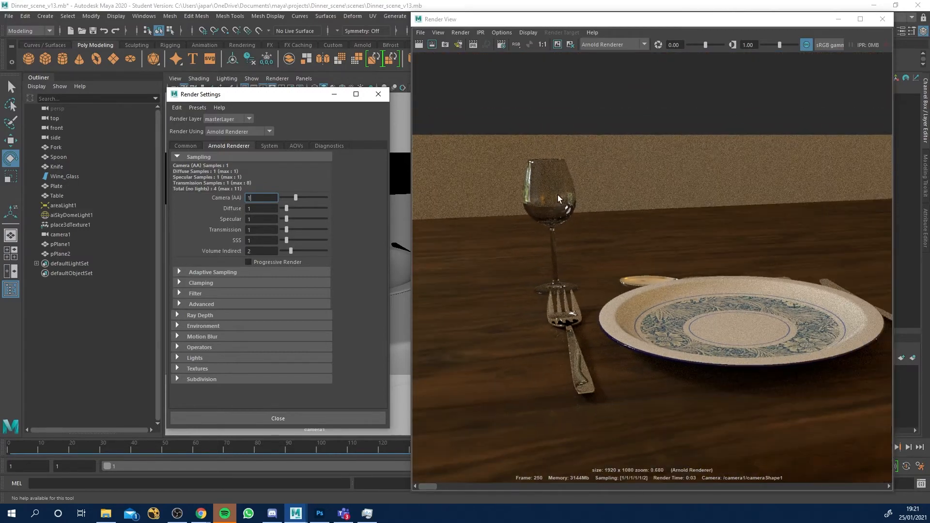
pyautogui.click(261, 208)
pyautogui.write('2')
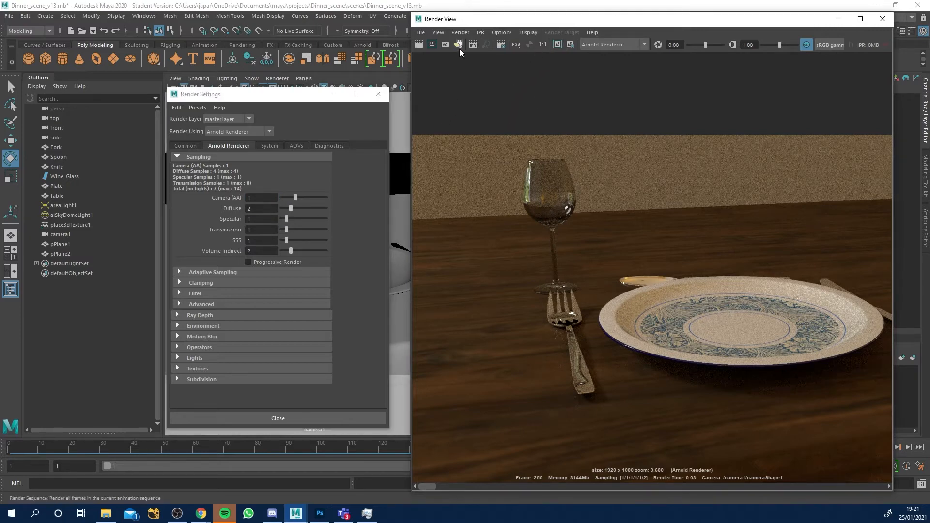
# Re-render, then adjust Camera (AA) and Diffuse sample sliders between 2 and 3.
pyautogui.click(459, 44)
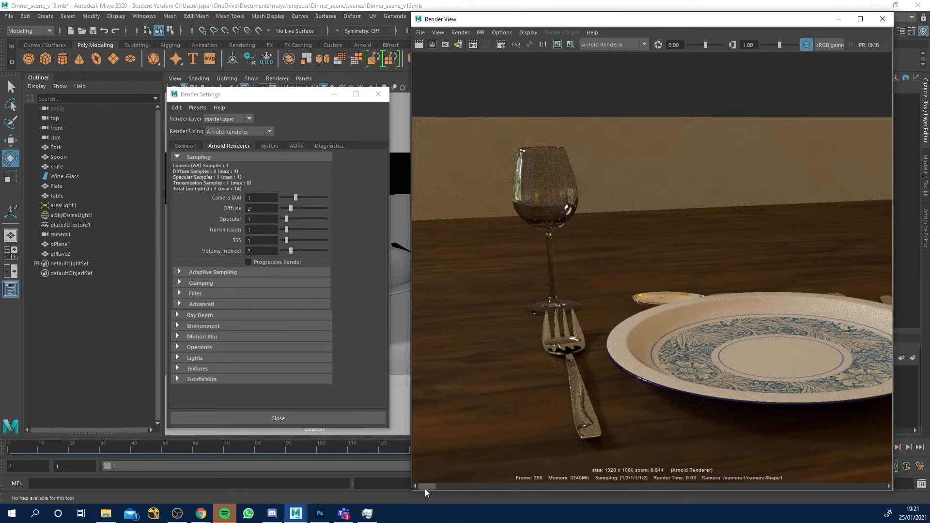
pyautogui.click(260, 209)
pyautogui.write('3')
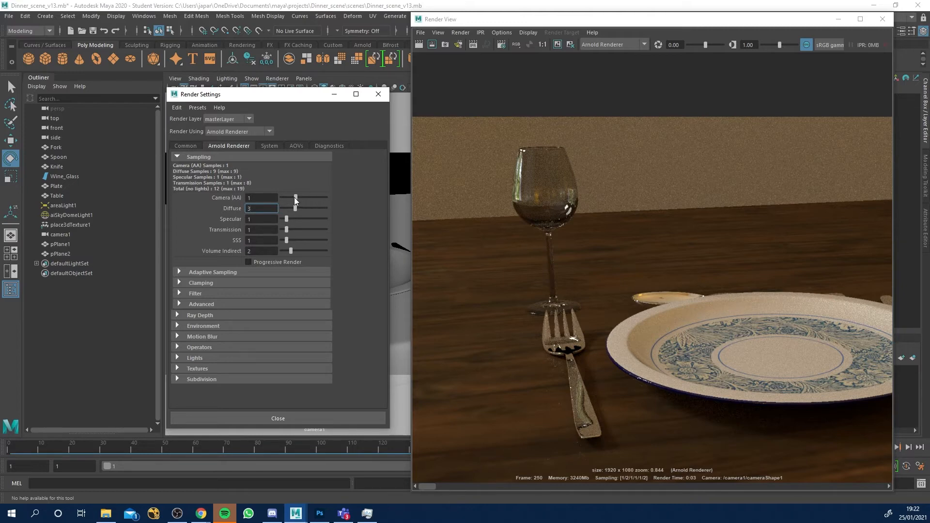
pyautogui.moveTo(295, 197); pyautogui.dragTo(300, 198)
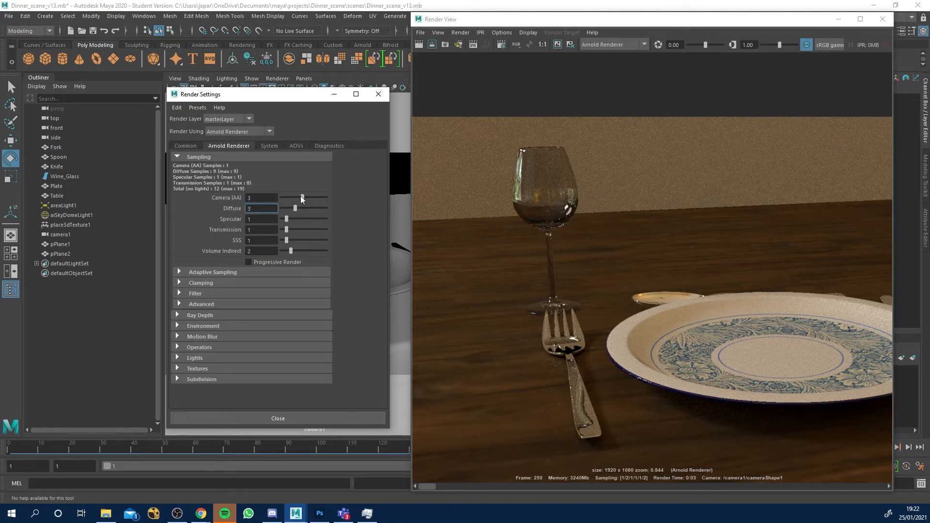
pyautogui.moveTo(302, 198); pyautogui.dragTo(295, 198)
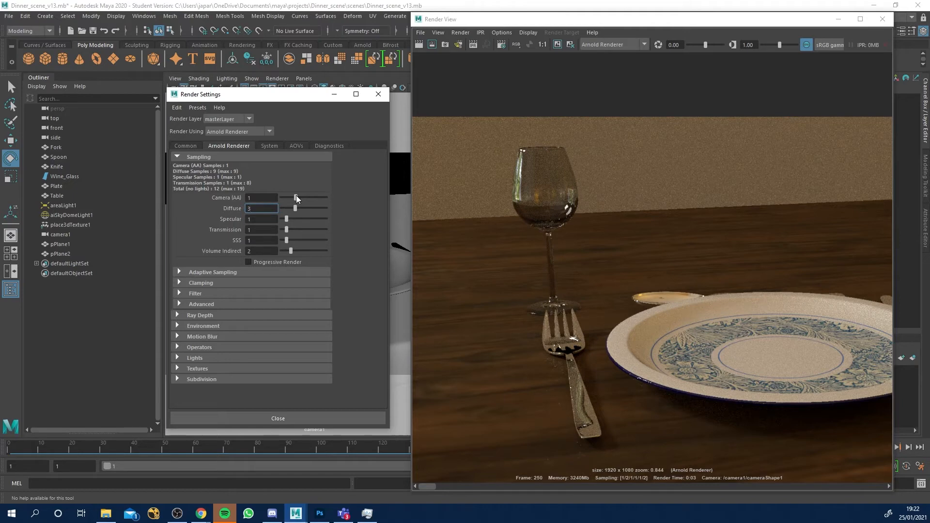
pyautogui.moveTo(295, 198); pyautogui.dragTo(300, 198)
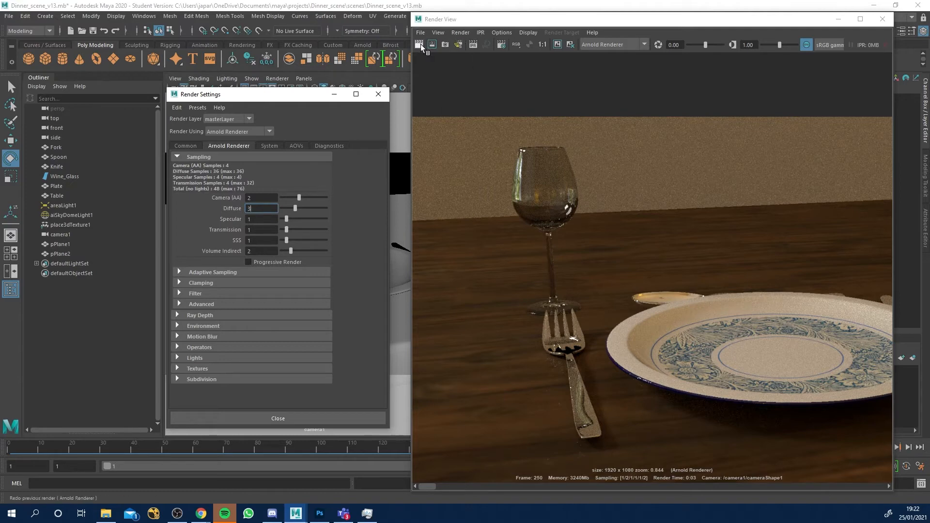
pyautogui.moveTo(300, 198); pyautogui.dragTo(326, 197)
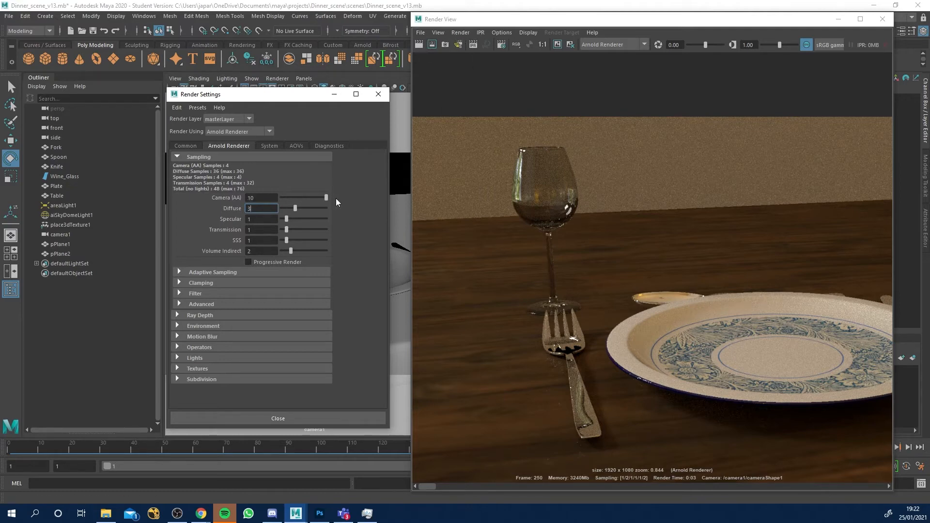
pyautogui.moveTo(325, 196); pyautogui.dragTo(301, 197)
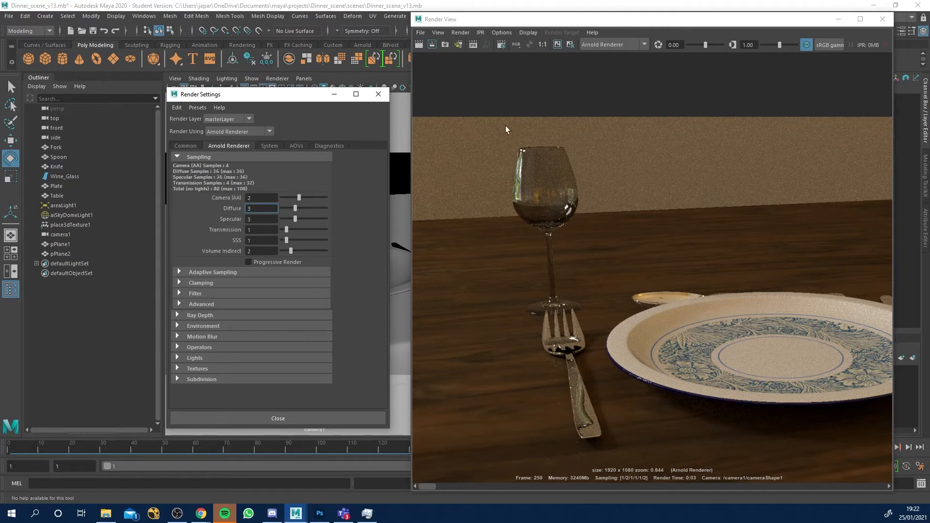
pyautogui.moveTo(634, 279)
pyautogui.write('2')
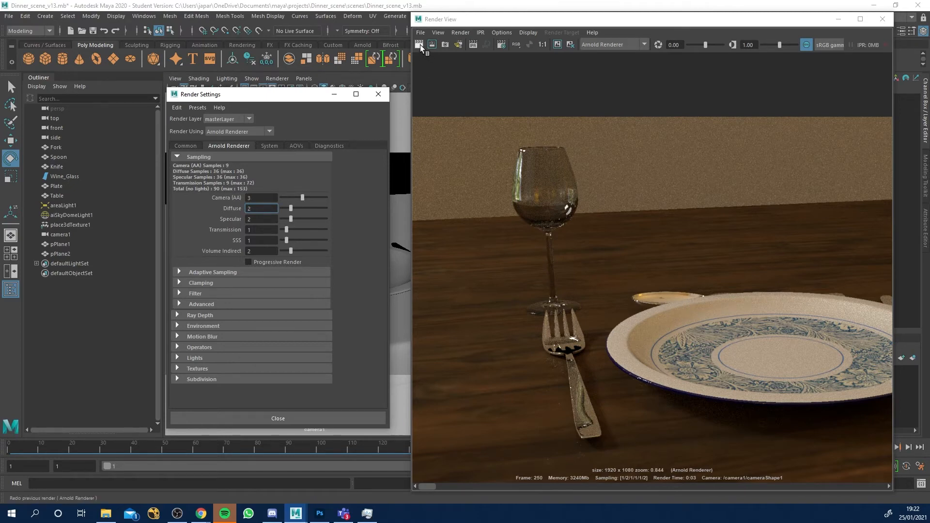
# Render camera1 again, inspect noise on plate and wall, and enter Diffuse 3.
pyautogui.click(420, 45)
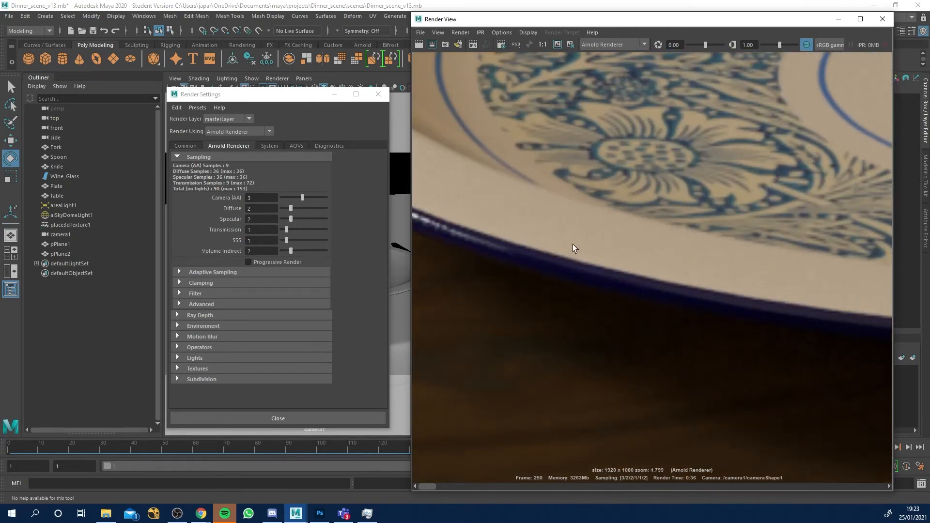
pyautogui.scroll(-3)
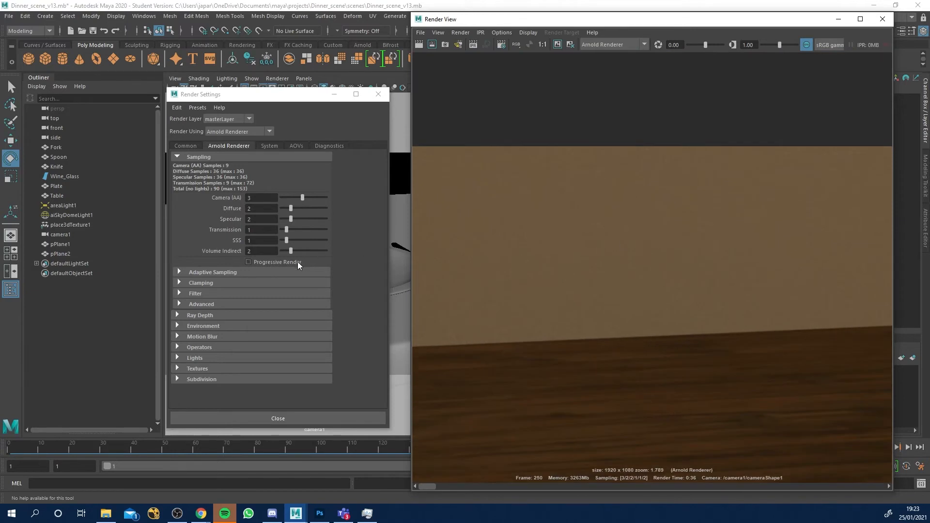
pyautogui.click(260, 208)
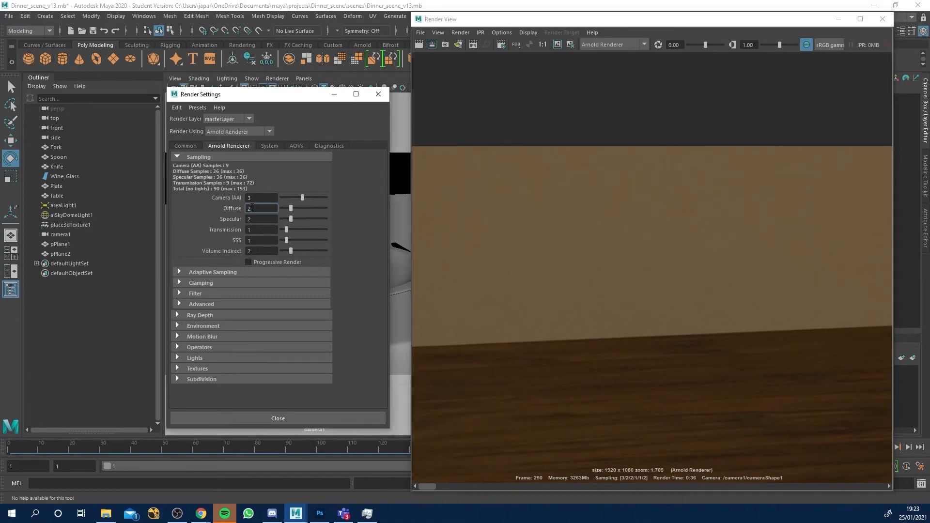
pyautogui.write('3')
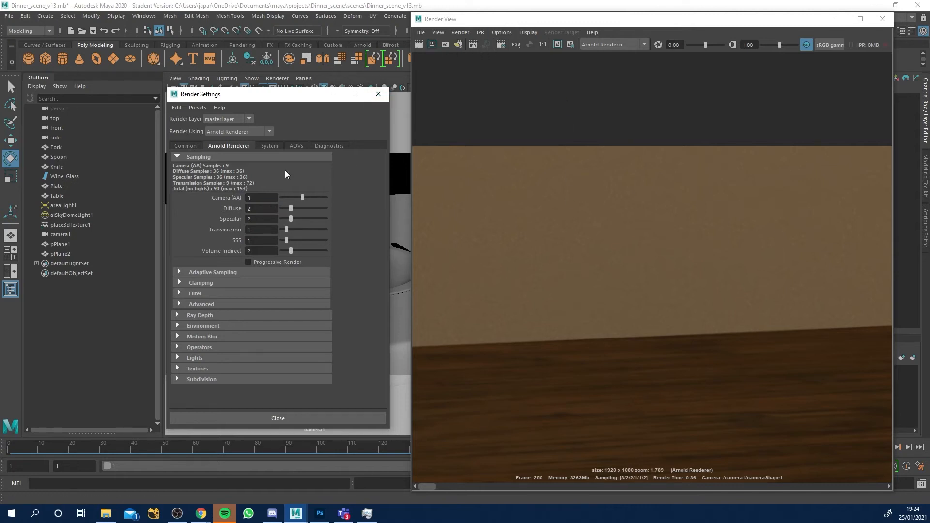
# Region-render a wall patch and raise Camera (AA) to 4 with Diffuse 3.
pyautogui.click(432, 44)
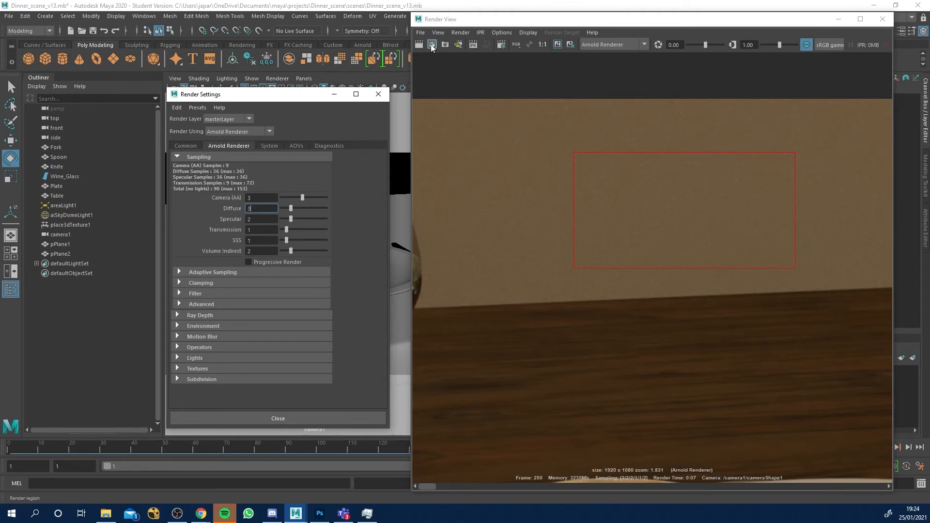
pyautogui.click(432, 45)
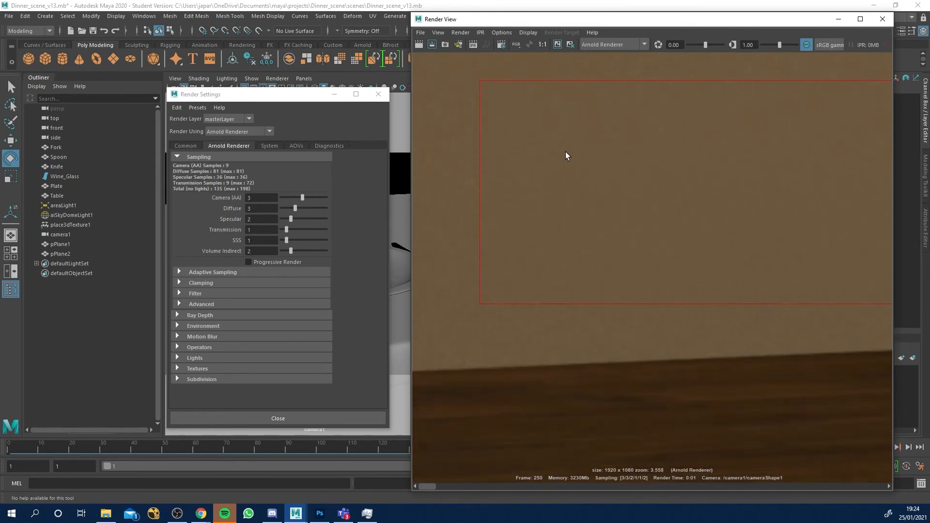
pyautogui.click(260, 209)
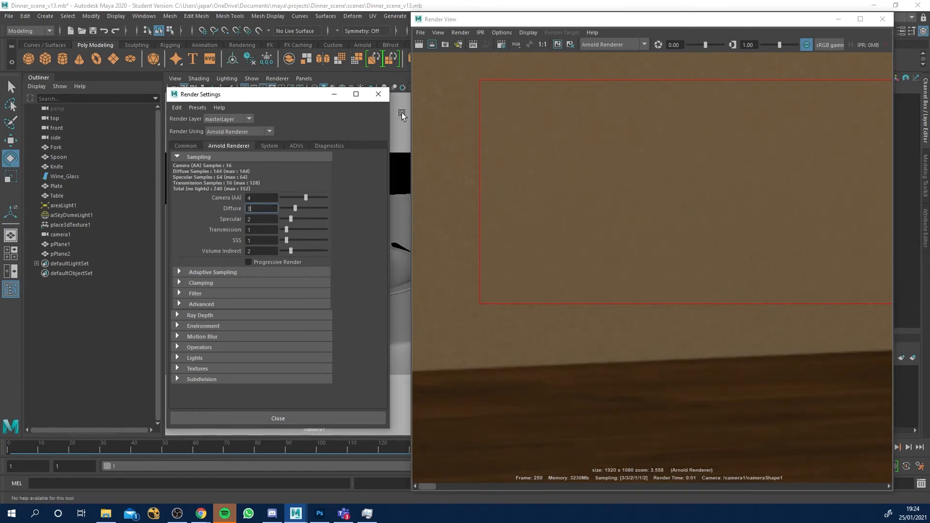
pyautogui.click(557, 45)
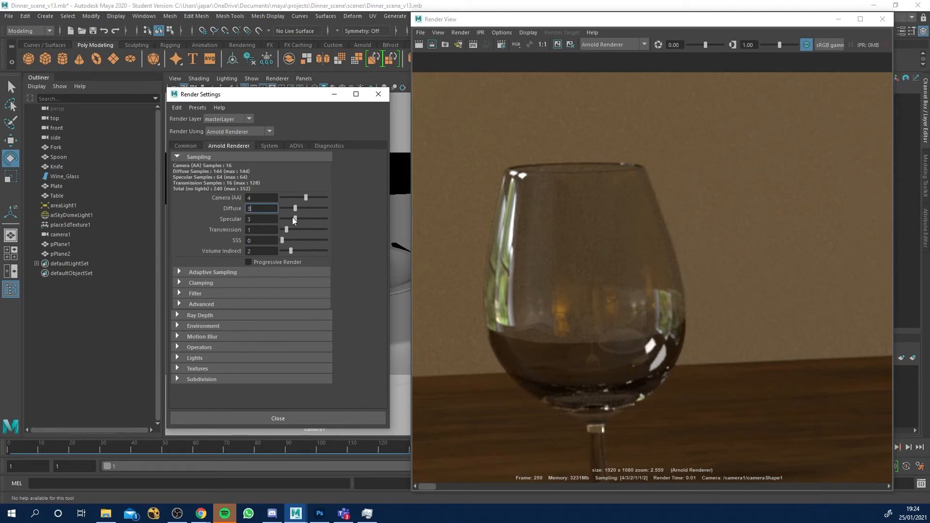
# Raise Specular and Transmission samples to 3 and Camera (AA) to 5.
pyautogui.moveTo(295, 219); pyautogui.dragTo(295, 229)
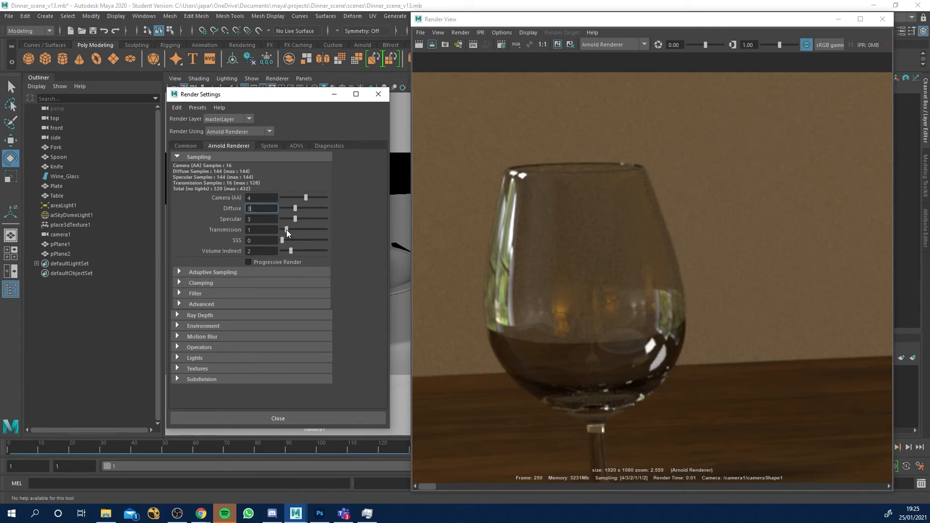
pyautogui.moveTo(286, 231); pyautogui.dragTo(295, 230)
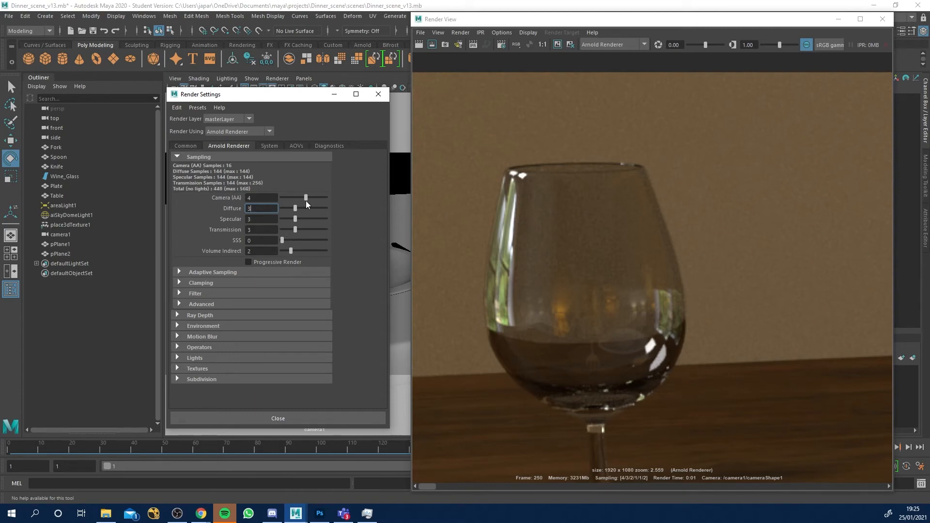
pyautogui.moveTo(307, 197); pyautogui.dragTo(308, 198)
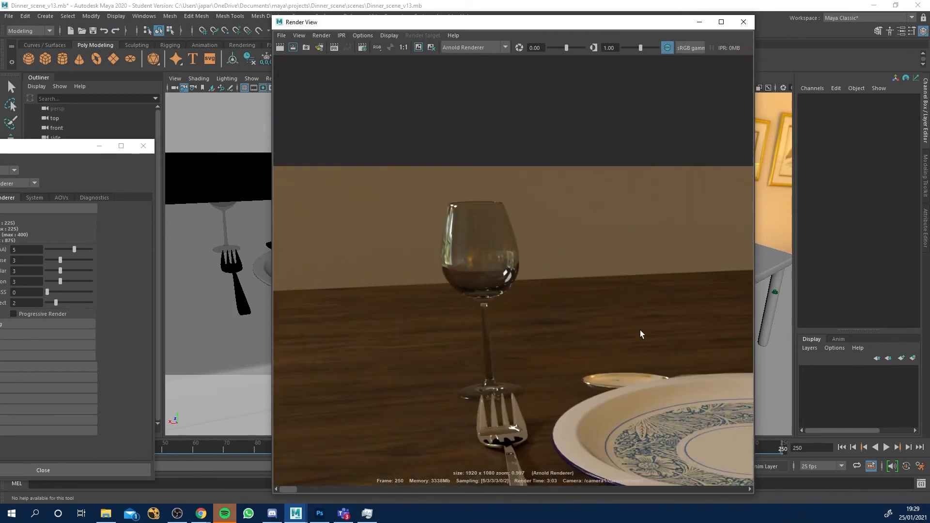
# Zoom out in the Render View to see the full camera1 render of the table.
pyautogui.scroll(-3)
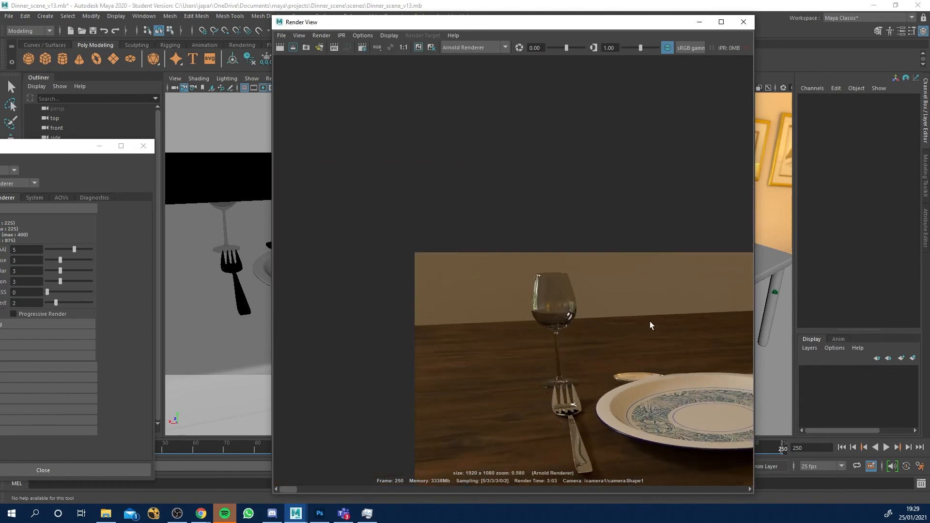
pyautogui.moveTo(603, 313)
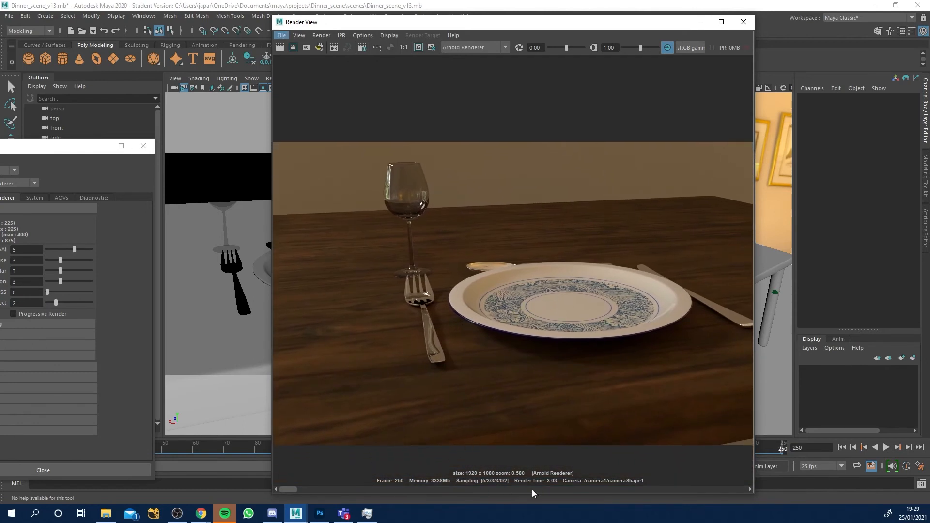
pyautogui.moveTo(545, 409)
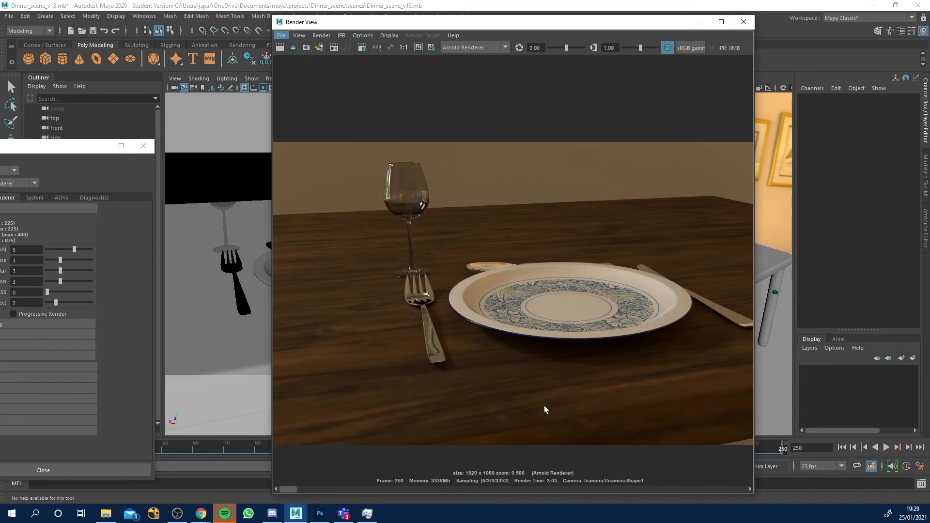
pyautogui.moveTo(469, 297)
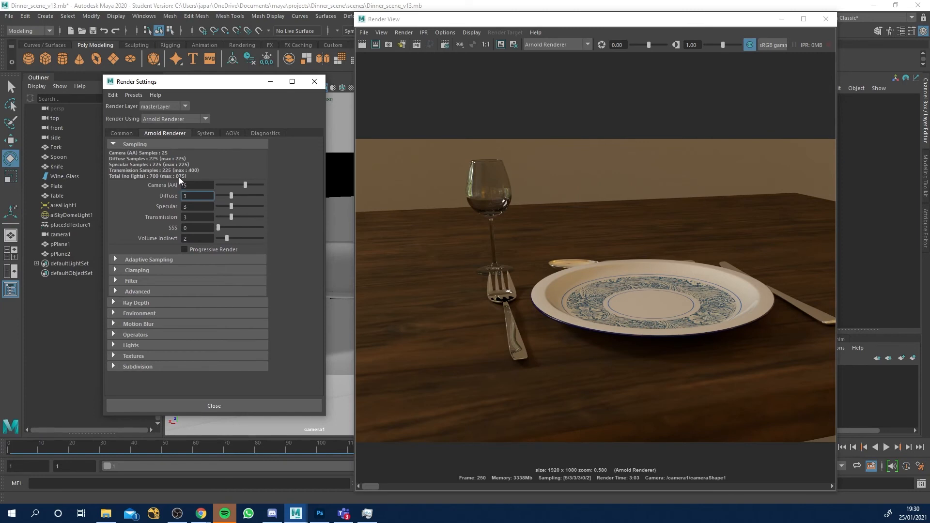
# Drag the Transmission samples slider down to 2 in Arnold sampling settings.
pyautogui.moveTo(231, 217); pyautogui.dragTo(227, 216)
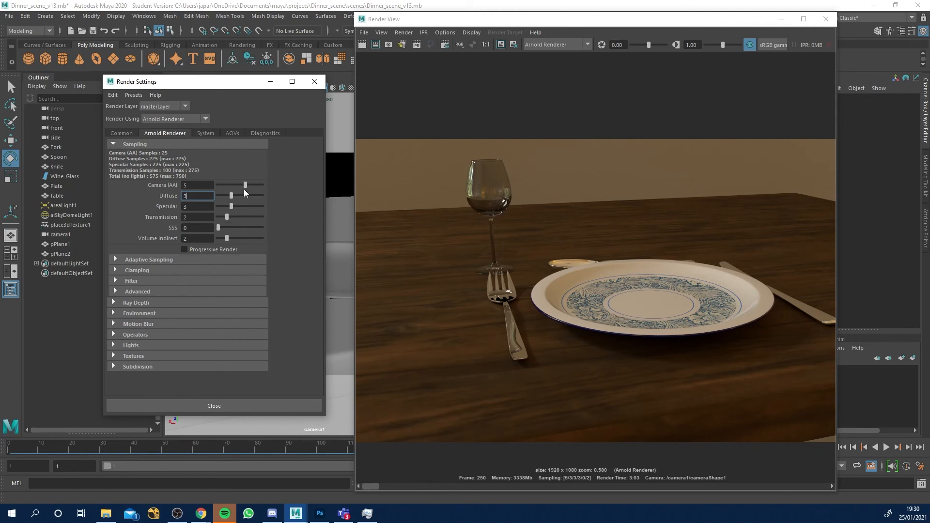
pyautogui.moveTo(240, 181)
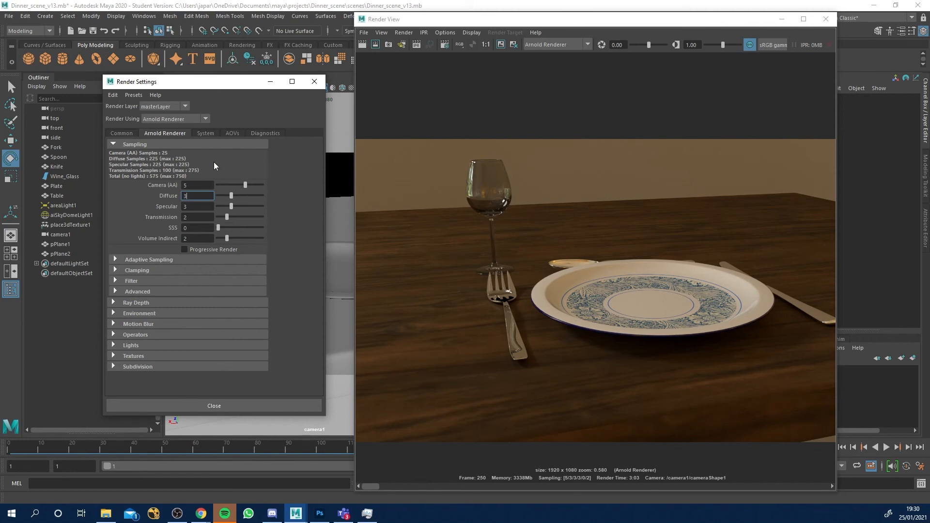
pyautogui.moveTo(165, 168)
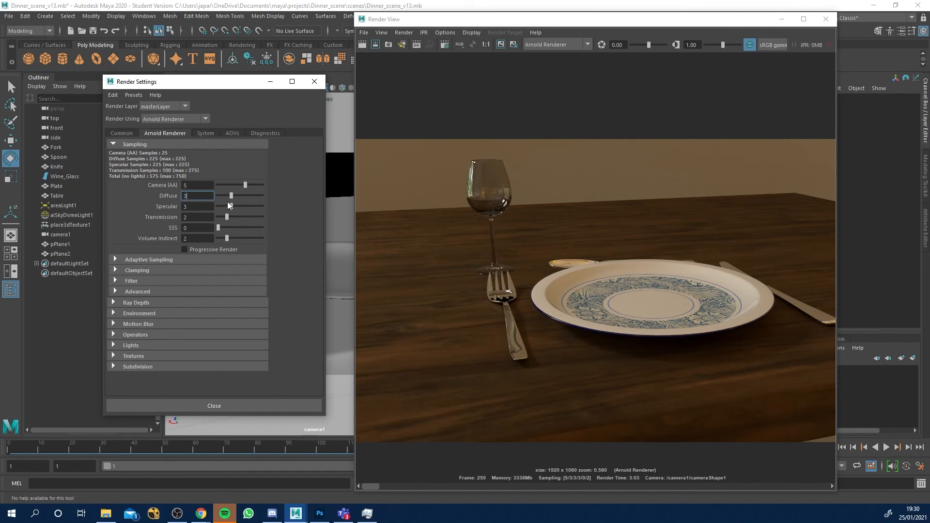
pyautogui.moveTo(446, 177)
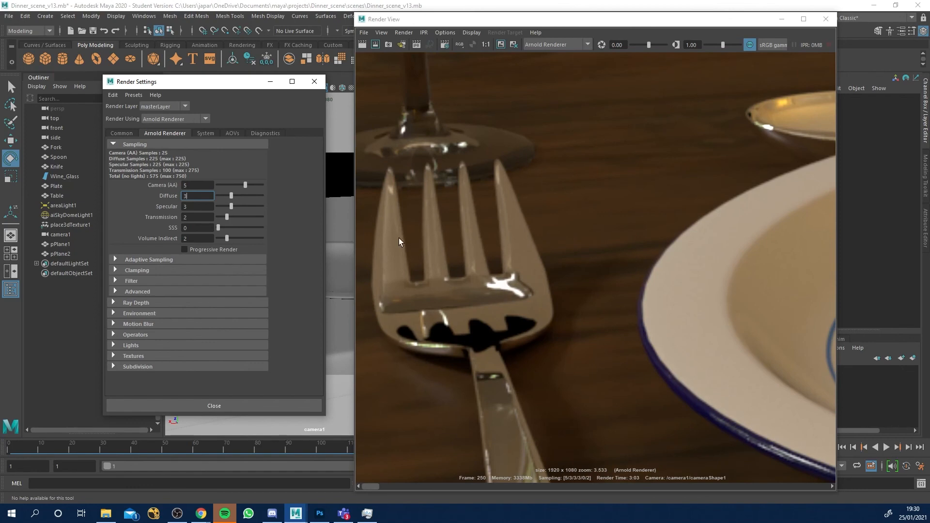
pyautogui.moveTo(384, 162)
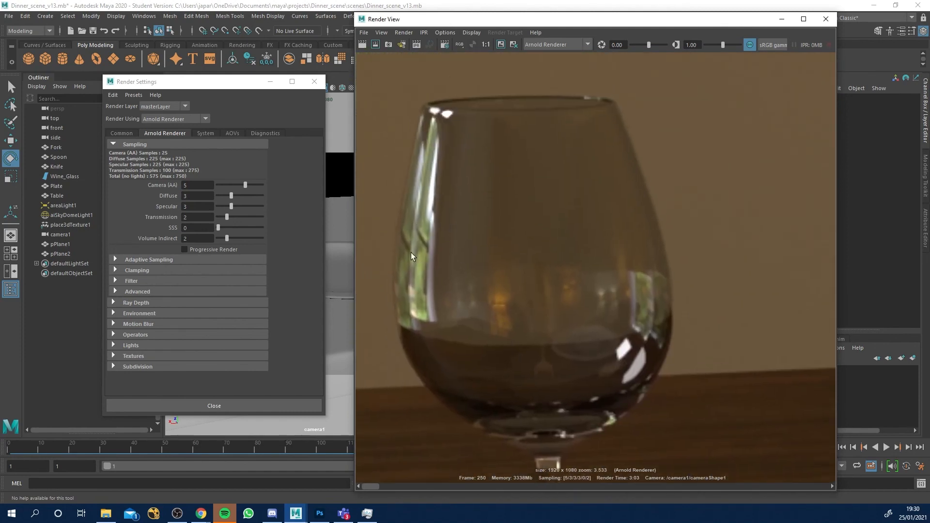
pyautogui.moveTo(486, 300)
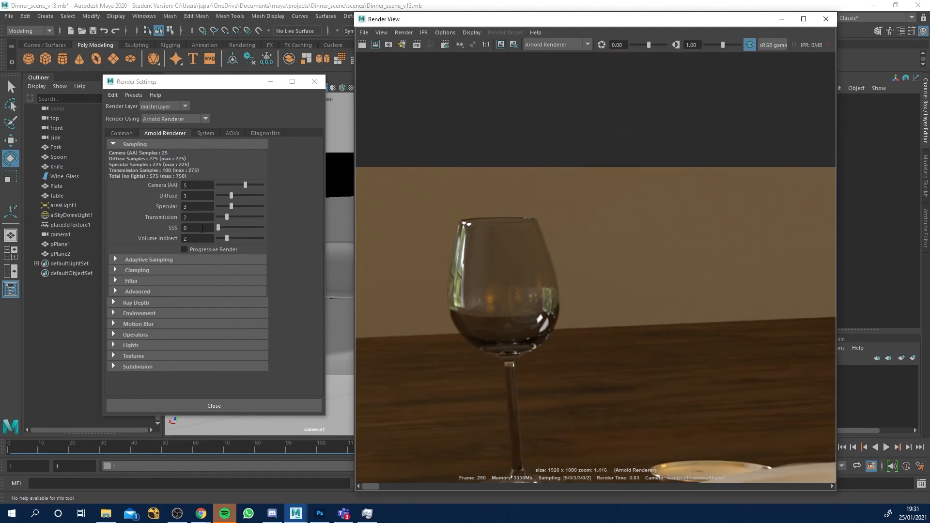
pyautogui.moveTo(254, 246)
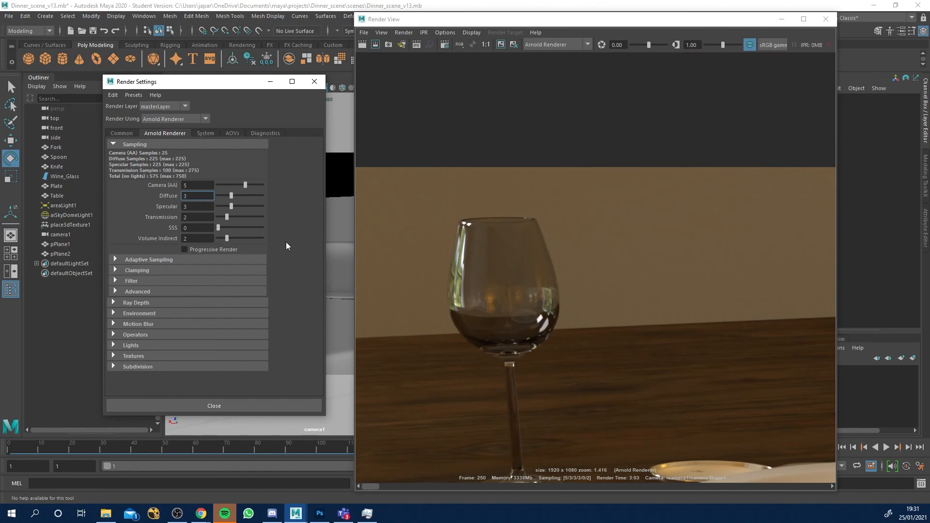
pyautogui.moveTo(225, 241)
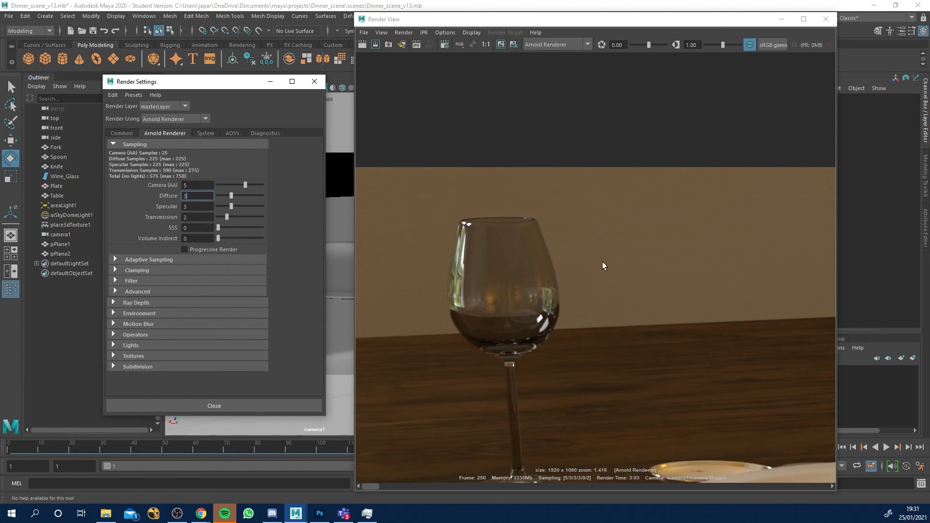
# Adjust the Render View zoom while inspecting the fork and wine glass.
pyautogui.scroll(-3)
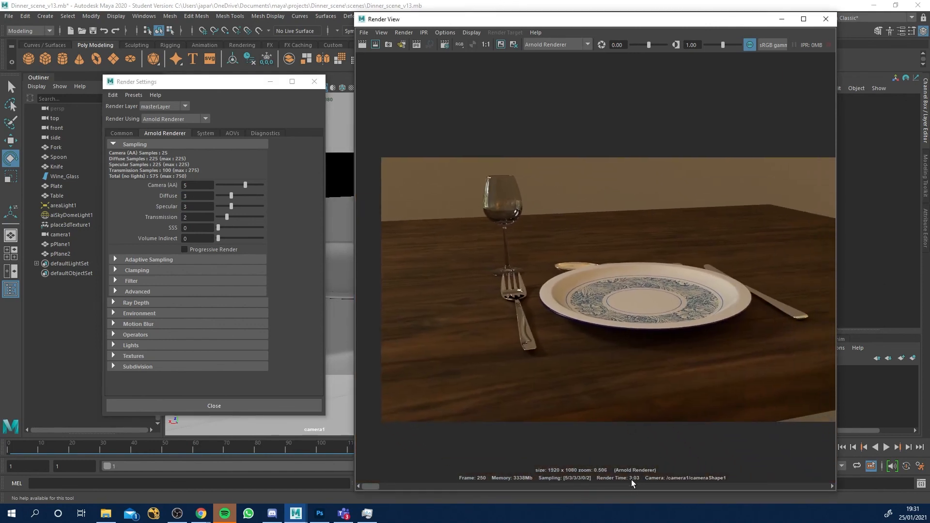
pyautogui.moveTo(629, 425)
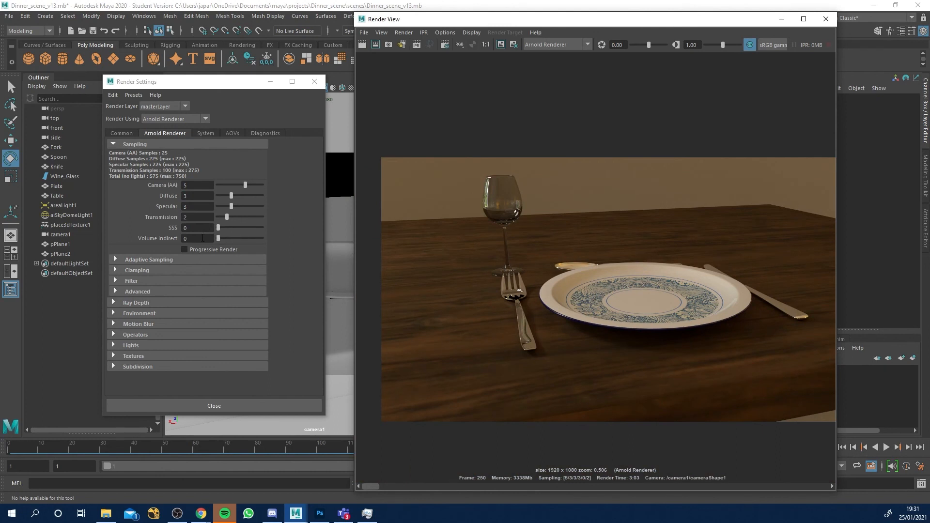
pyautogui.moveTo(163, 212)
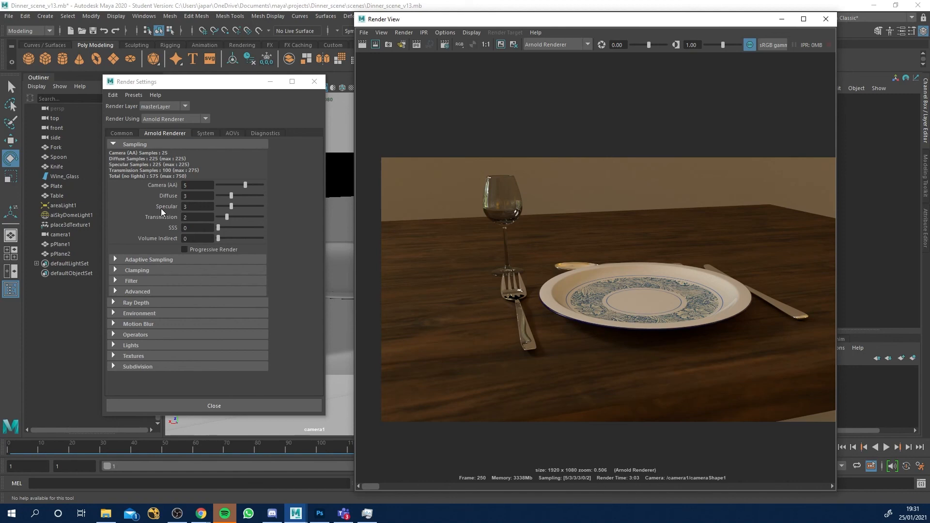
pyautogui.moveTo(504, 270)
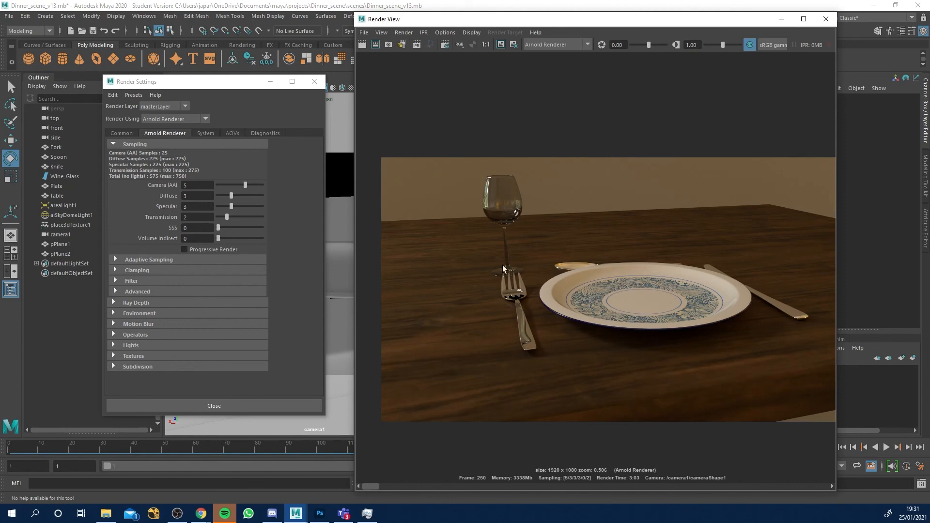